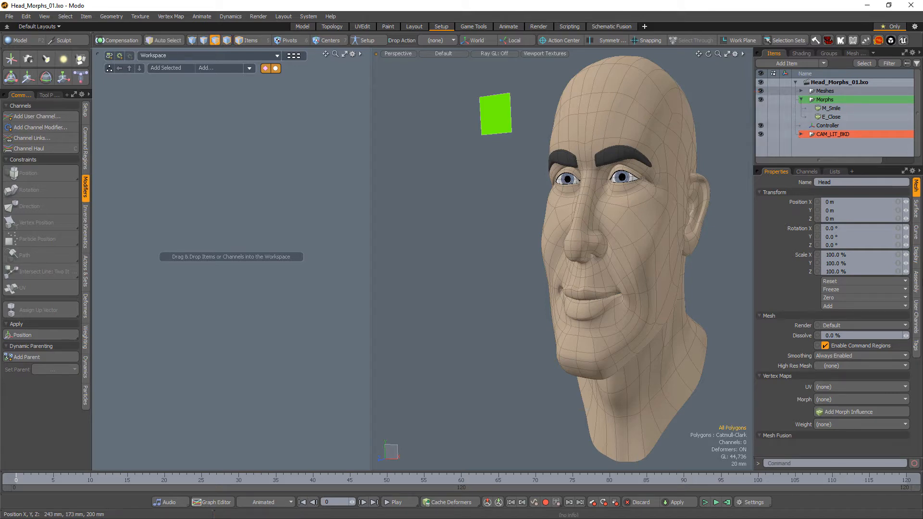
# Add an Expression_Happy percentage user channel to Controller with minimum 0 and maximum 100.
pyautogui.click(827, 125)
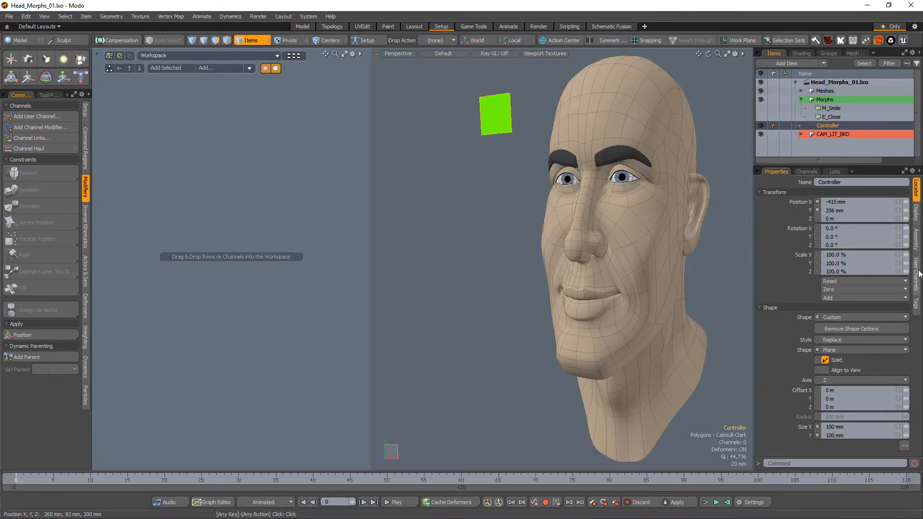
pyautogui.click(39, 116)
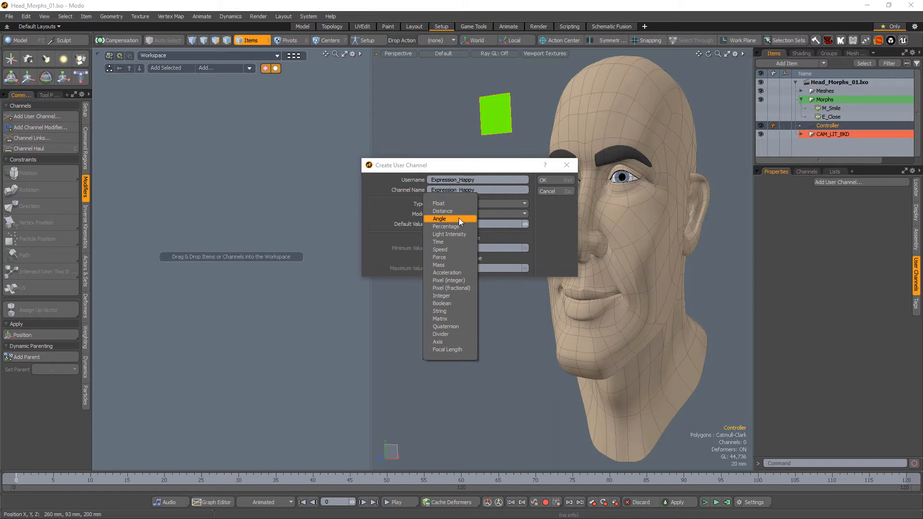
pyautogui.click(446, 227)
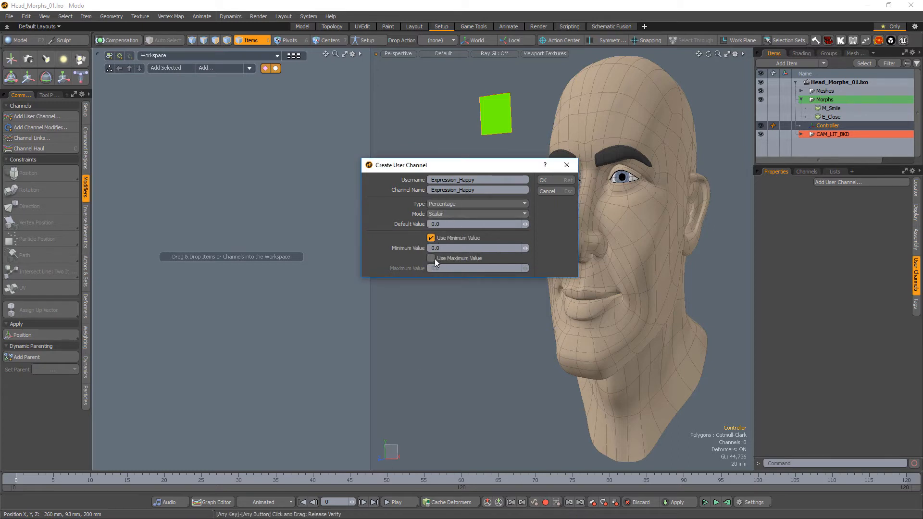
pyautogui.click(432, 257)
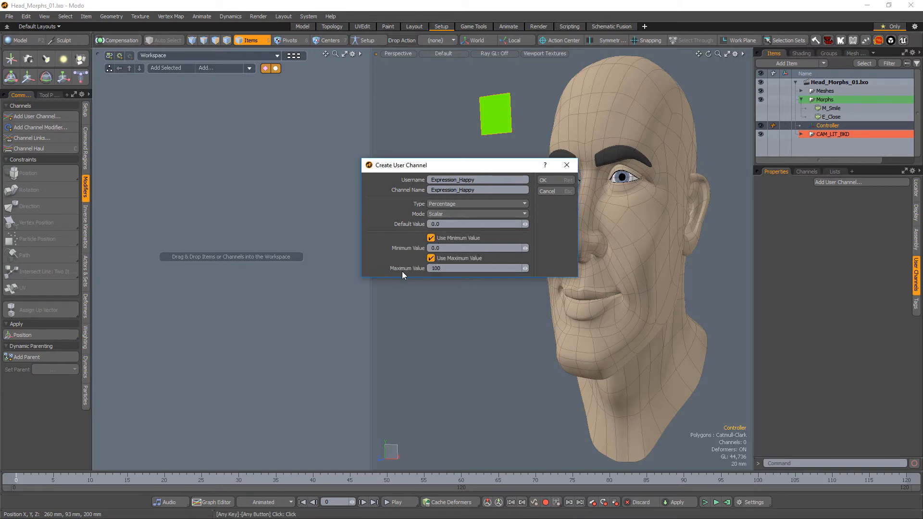
pyautogui.click(541, 180)
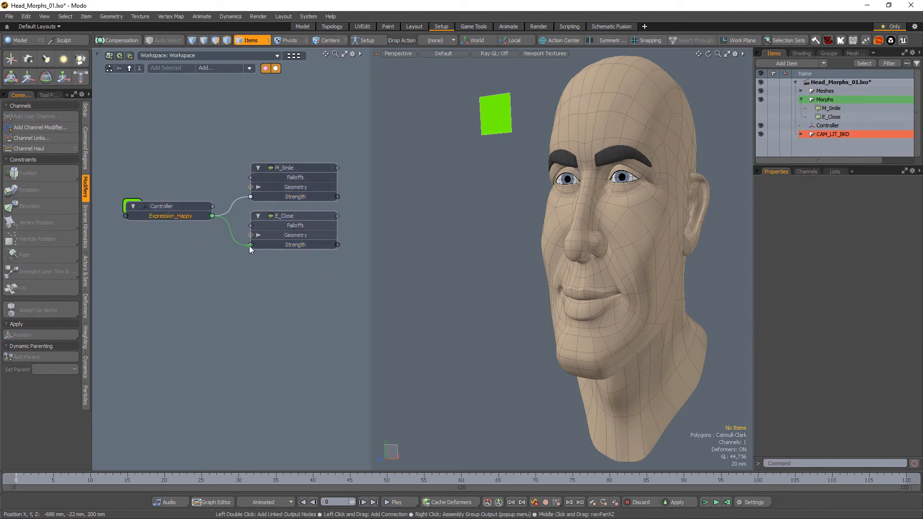
# Wire Expression_Happy to E_Close Strength and set the Controller command to item.channelHaul.
pyautogui.click(162, 206)
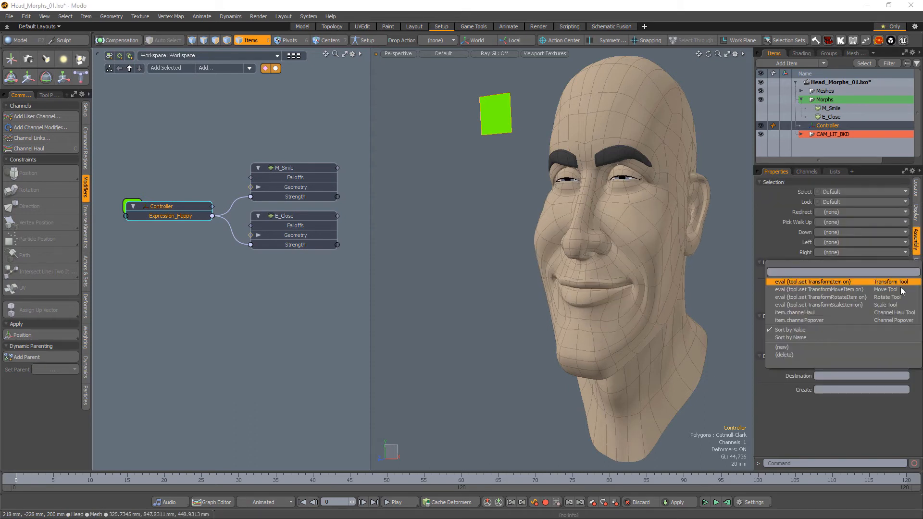
pyautogui.click(802, 312)
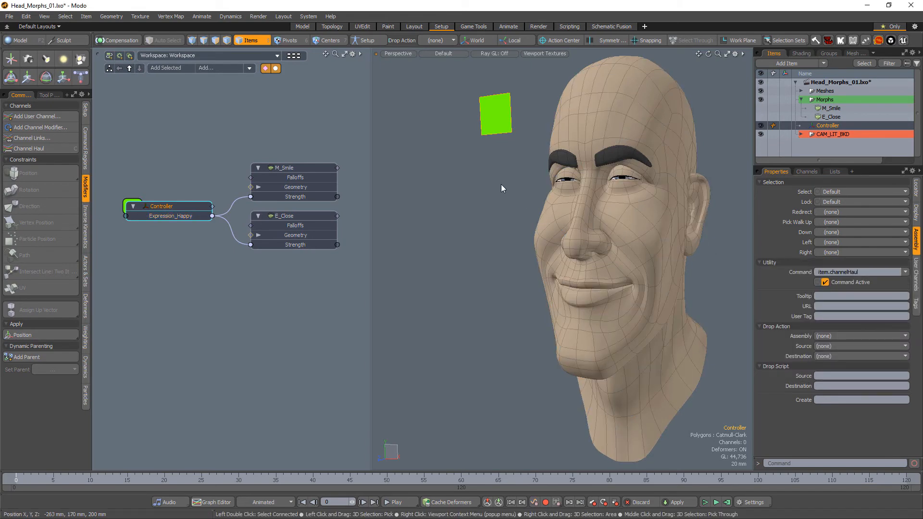
# Use the Controller's Channel Haul popup to drag Expression_Happy to 75%.
pyautogui.click(38, 148)
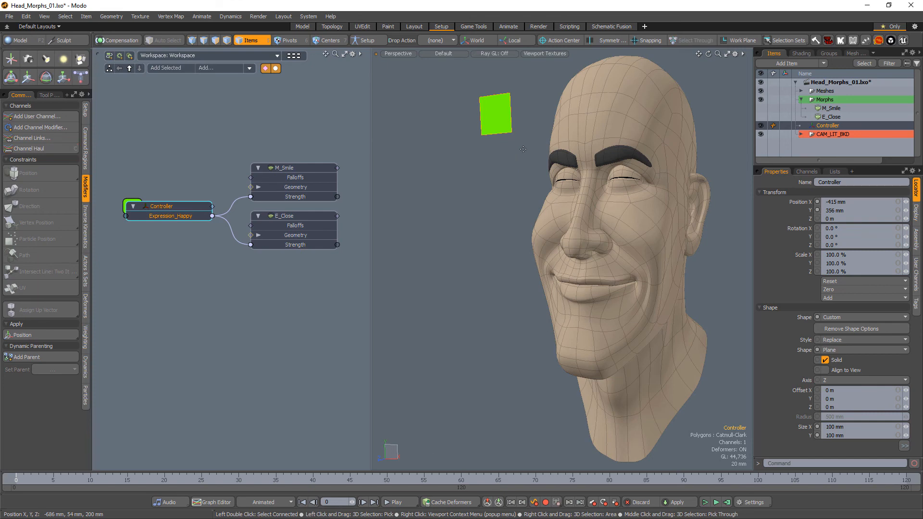
pyautogui.click(31, 148)
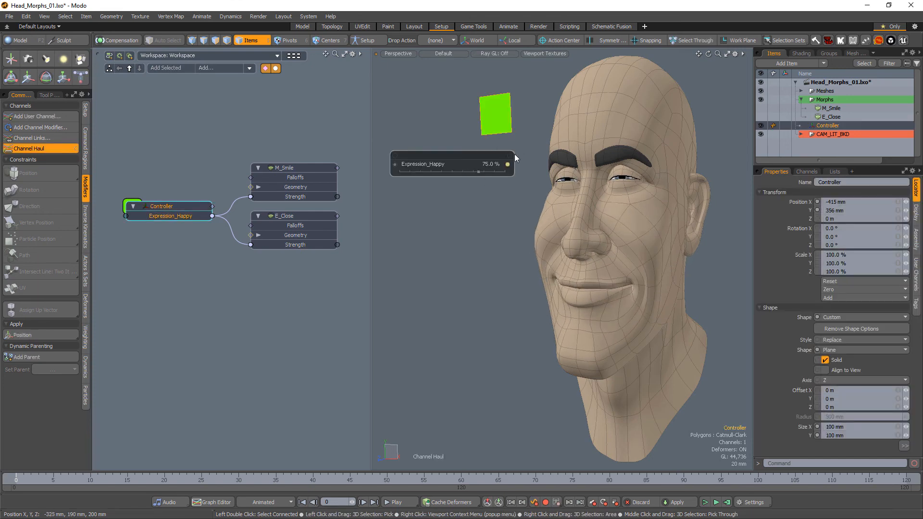